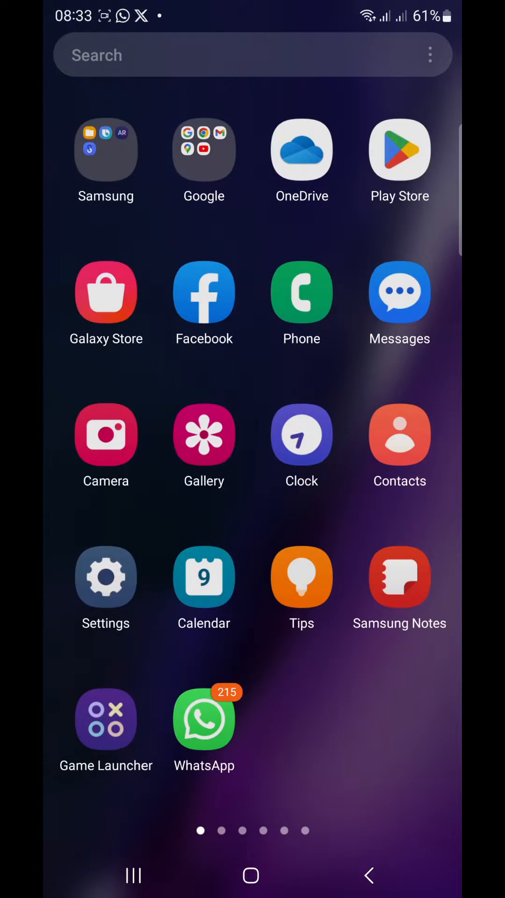
Reach the About phone page and its Galaxy Note20 Ultra information sections.
click(106, 577)
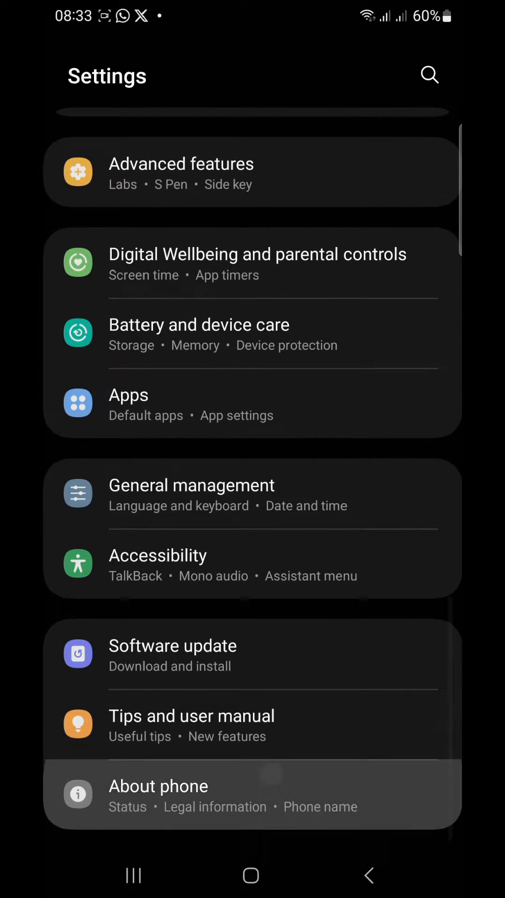
click(158, 786)
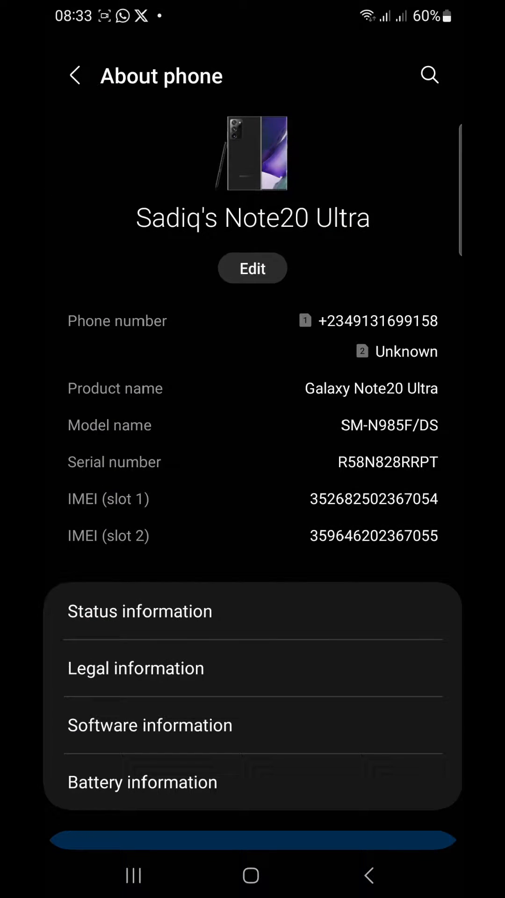
scroll(down, 3)
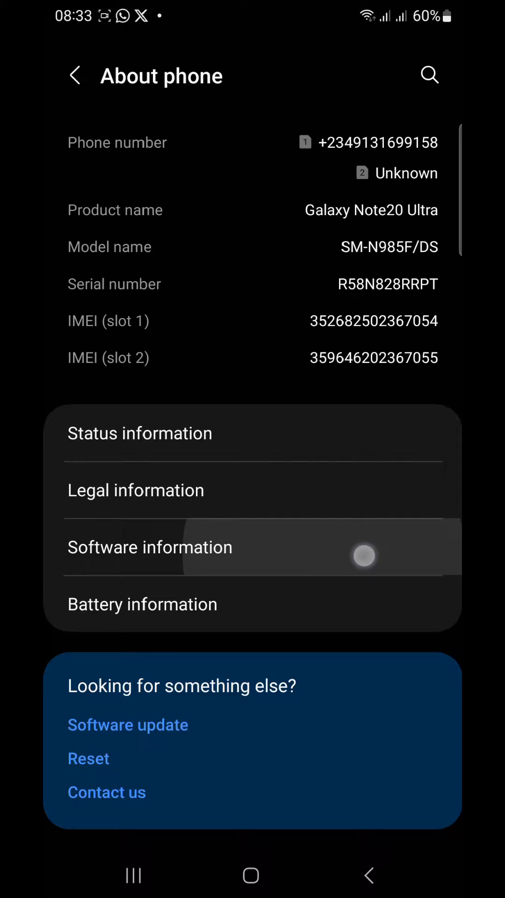
Unlock developer mode via Build number in Software information, then return to Settings.
click(149, 547)
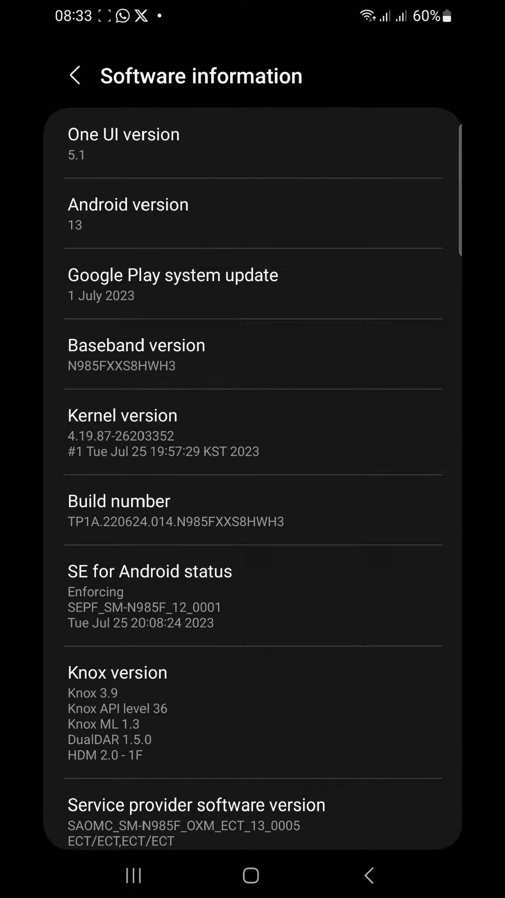
click(350, 492)
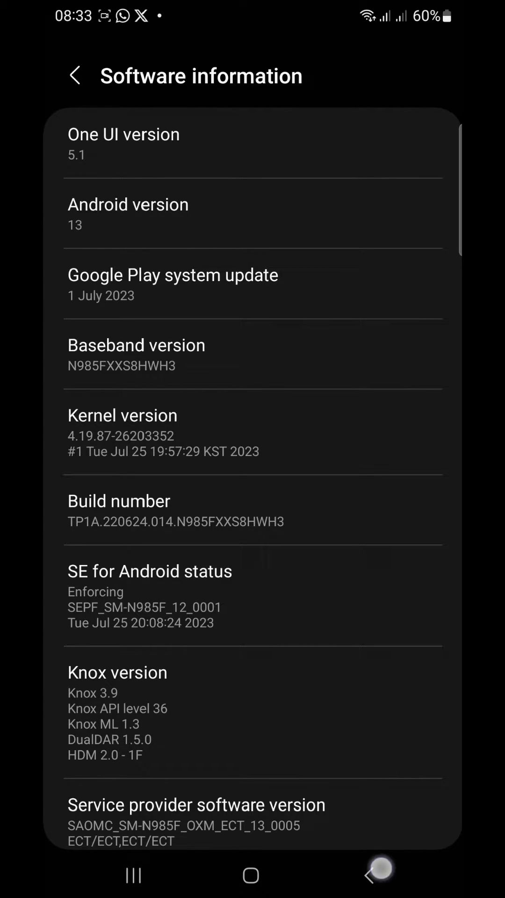
click(77, 75)
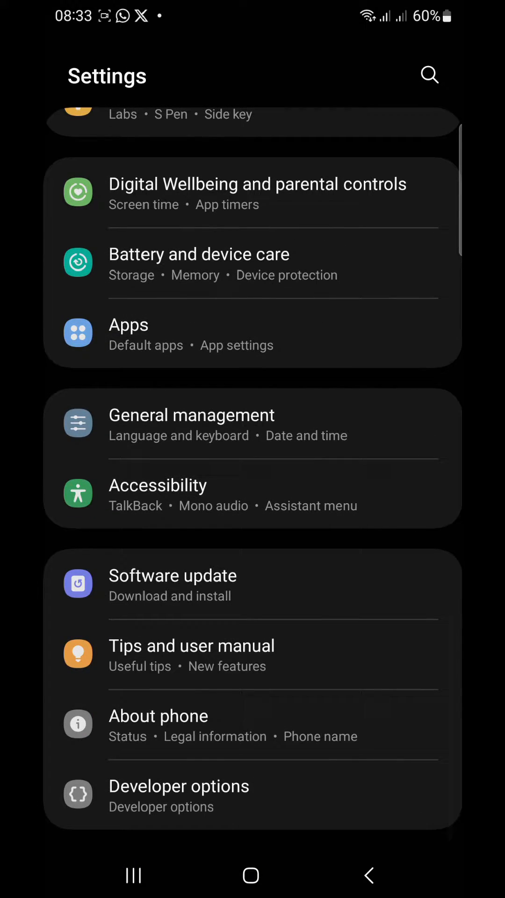
Enter Developer options and reach the Drawing section's animation scale settings at 1x.
click(284, 796)
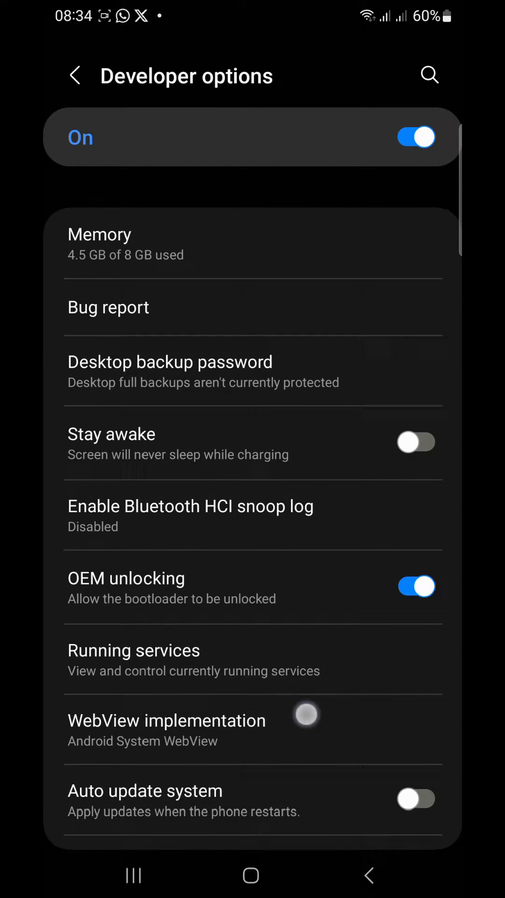
scroll(down, 3)
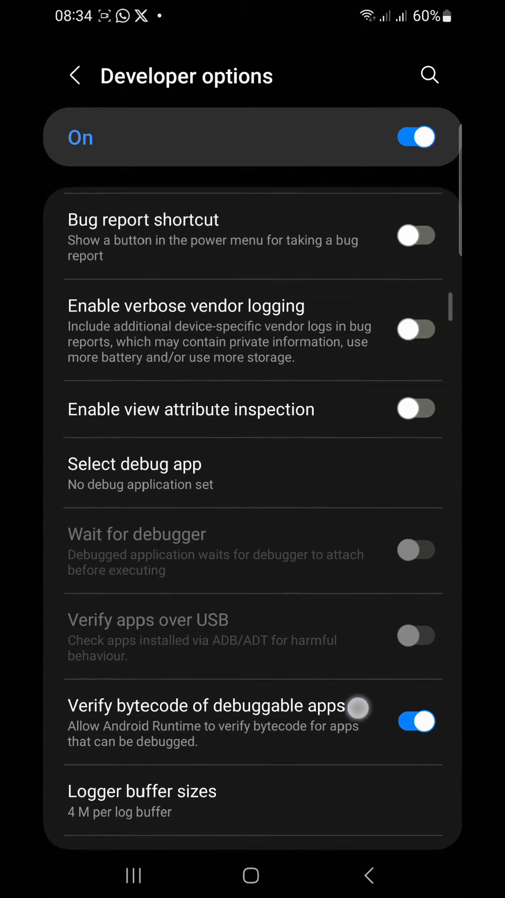
scroll(down, 3)
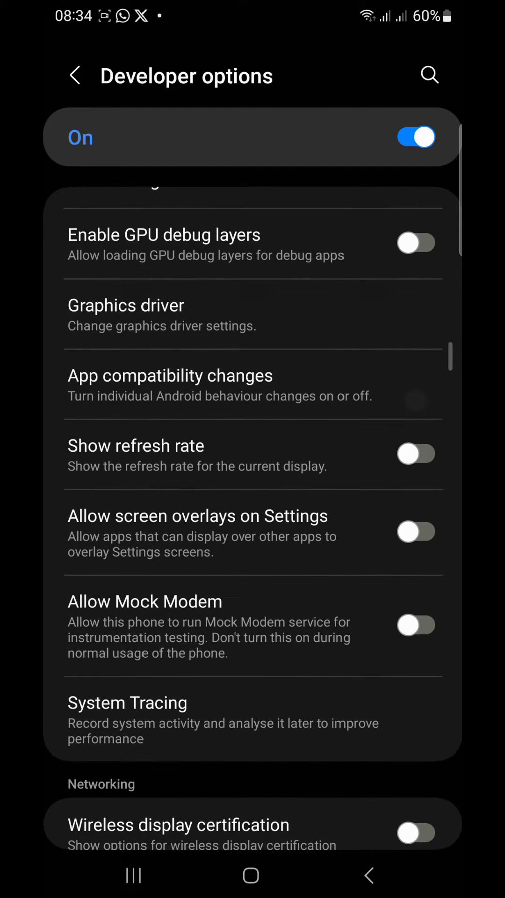
scroll(down, 3)
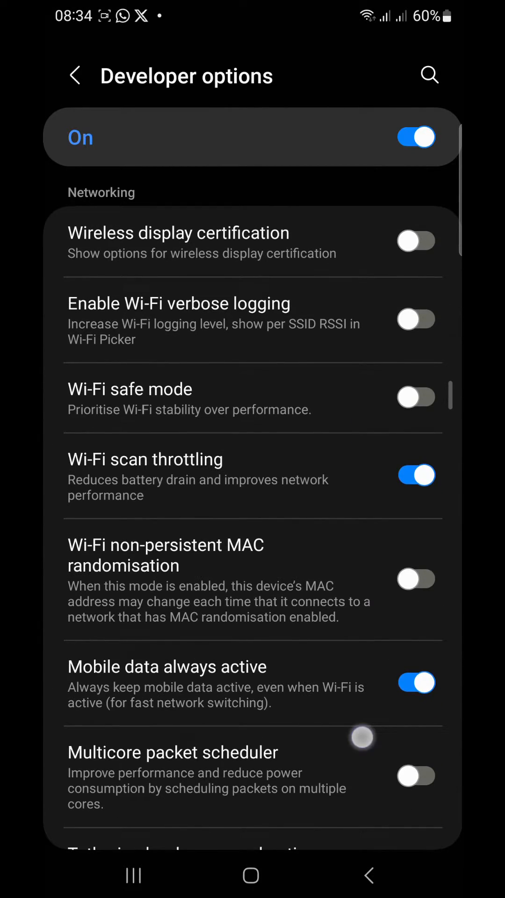
scroll(down, 3)
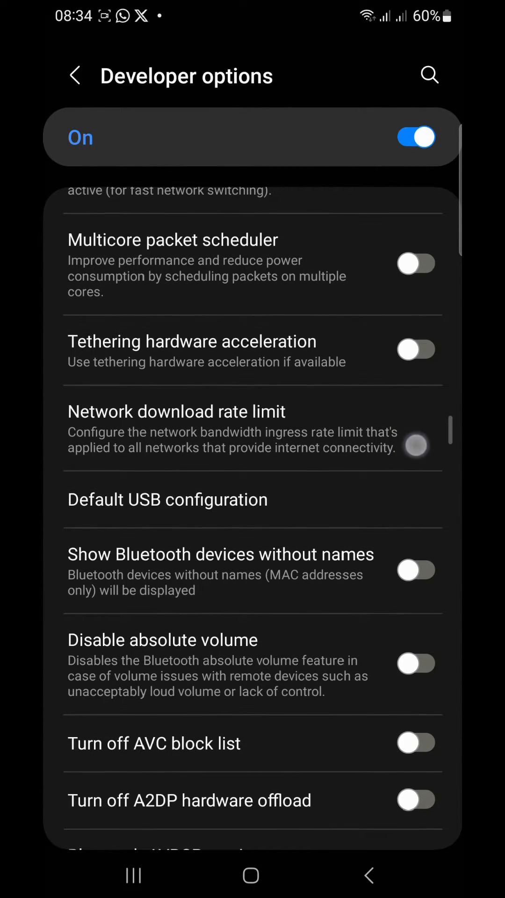
scroll(down, 3)
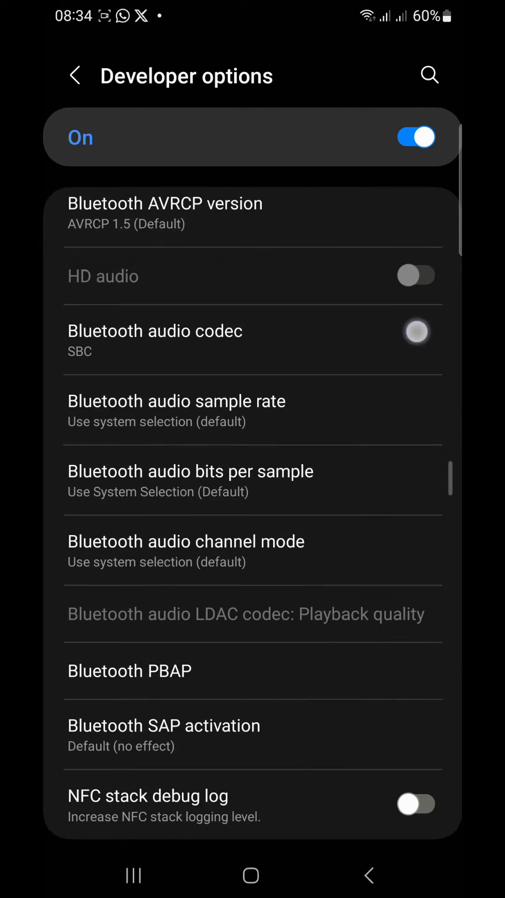
scroll(down, 3)
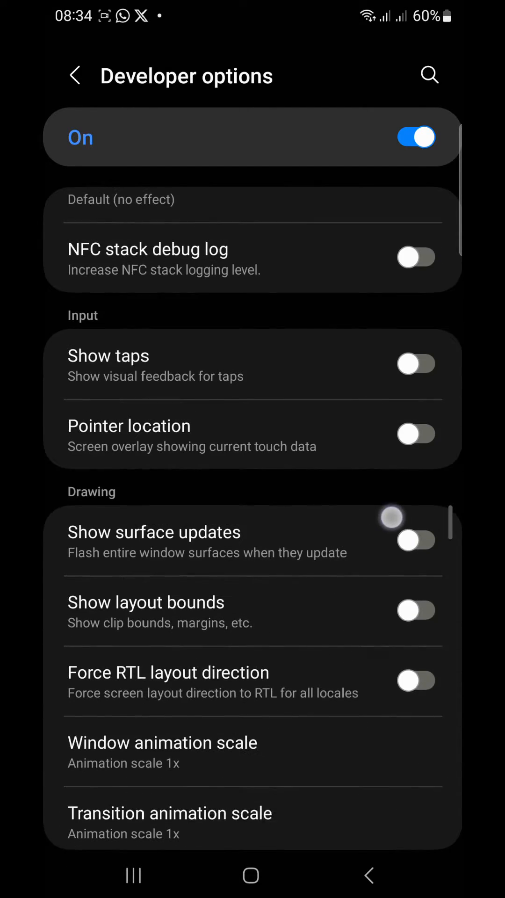
scroll(down, 3)
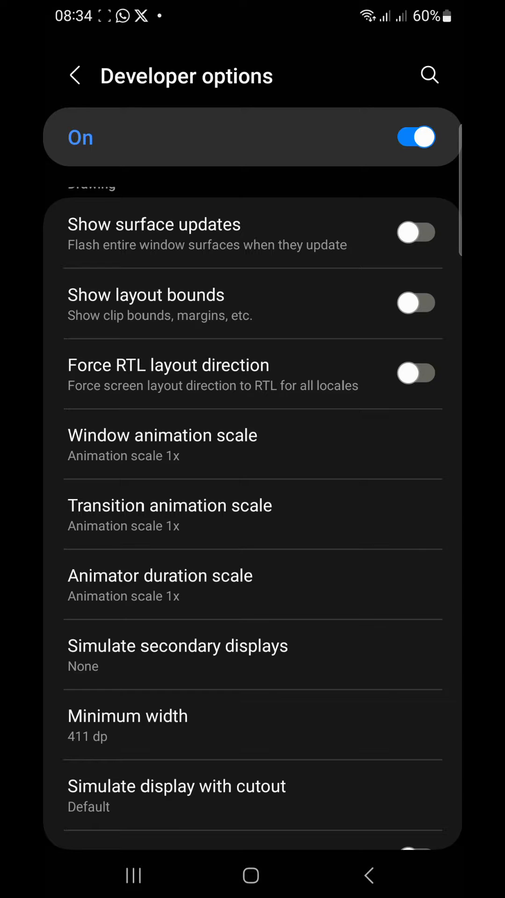
Set Window and Transition animation scales to 5x and Animator duration scale to 10x.
click(163, 442)
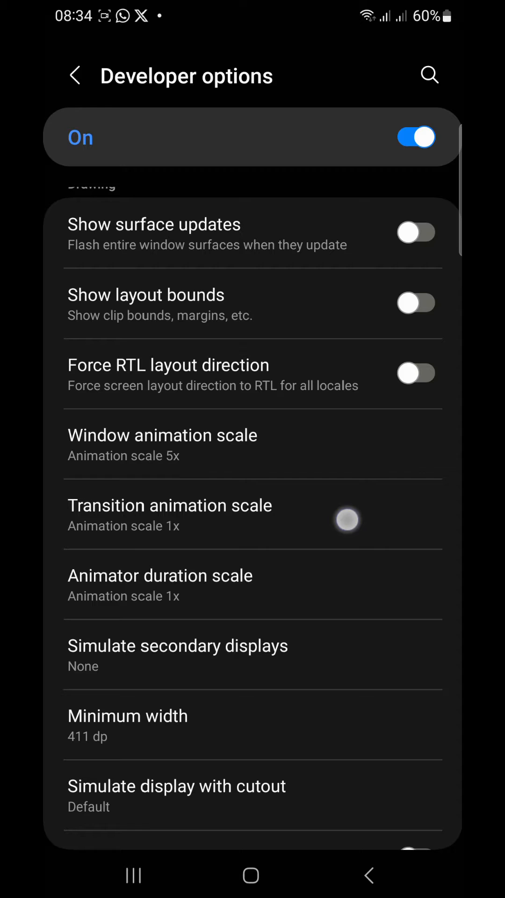
click(169, 514)
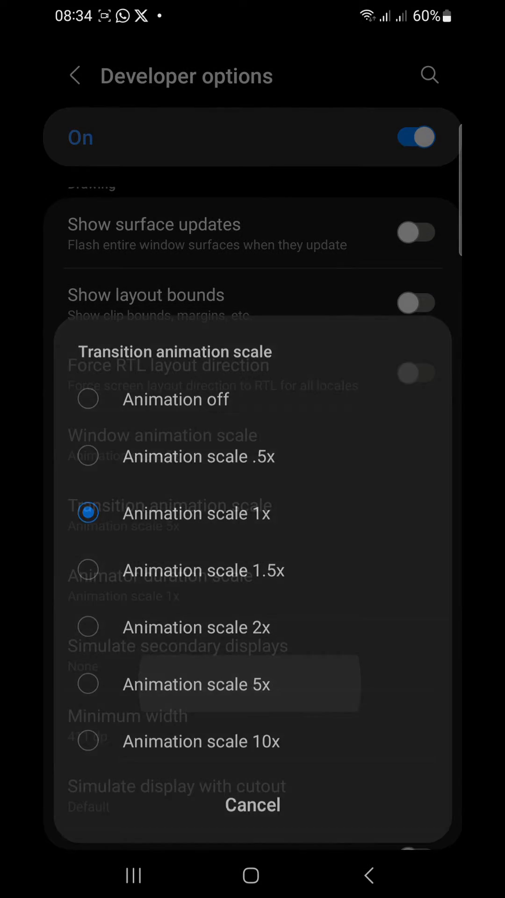
click(195, 683)
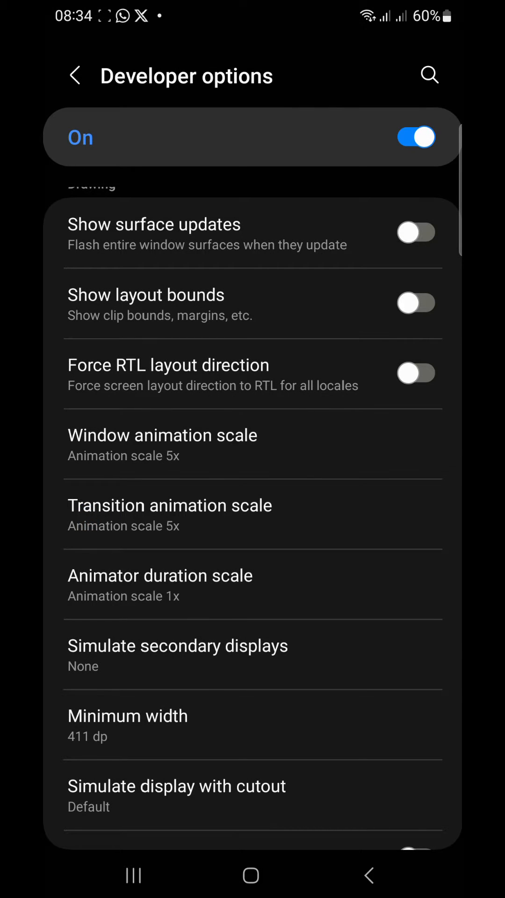
click(159, 575)
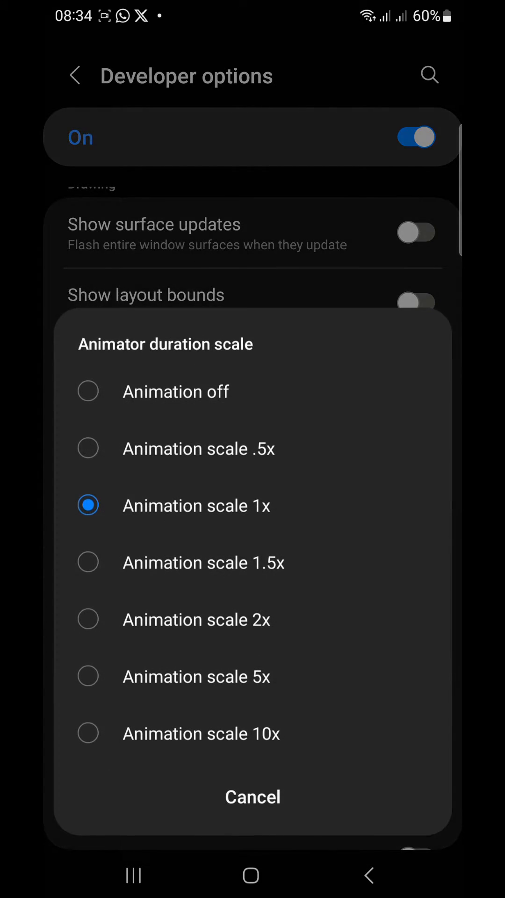
click(201, 734)
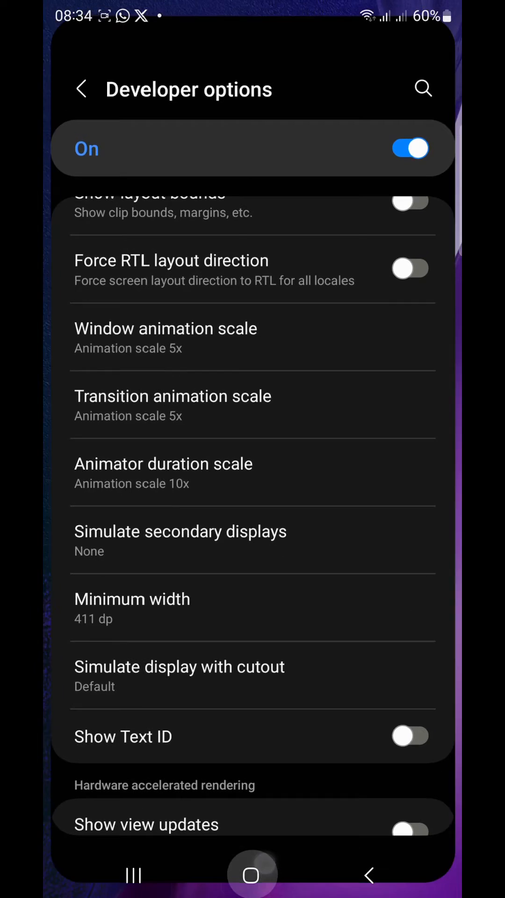
Visit the home screen, then return to Developer options via Recents with Window animation scale choices shown.
click(252, 876)
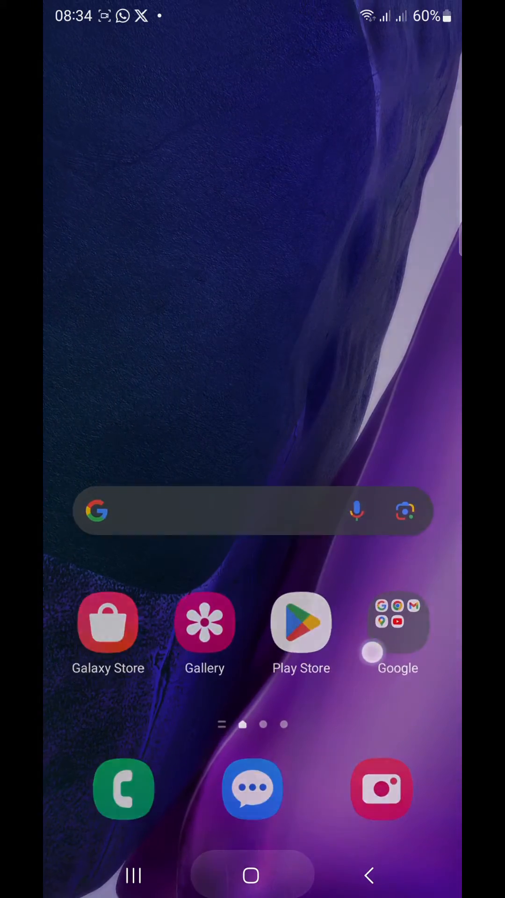
click(397, 623)
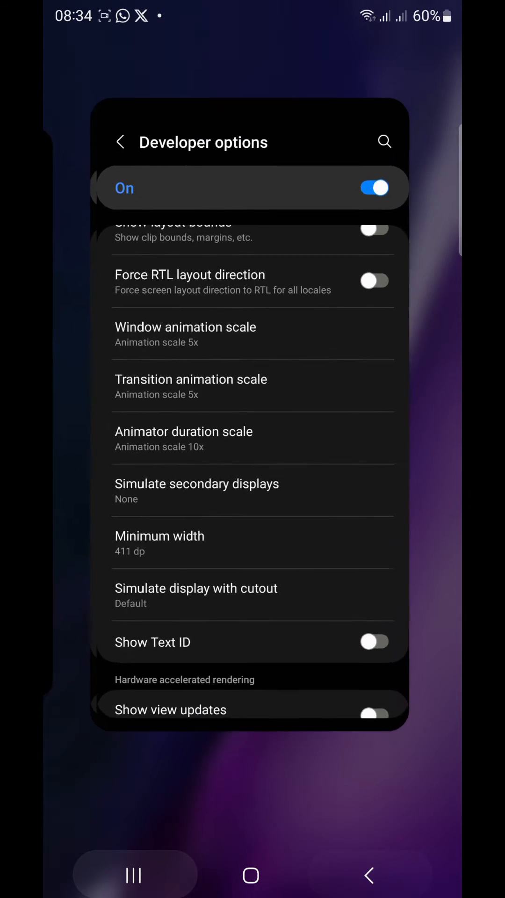
click(185, 327)
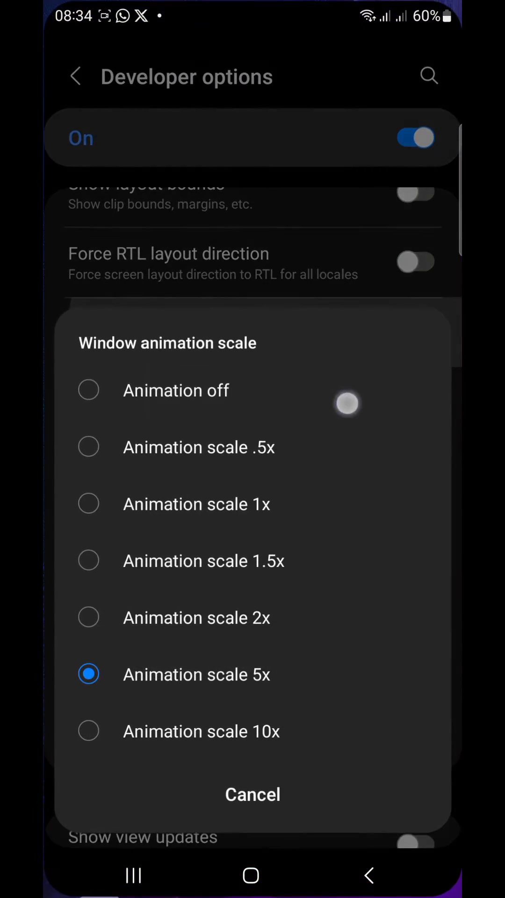